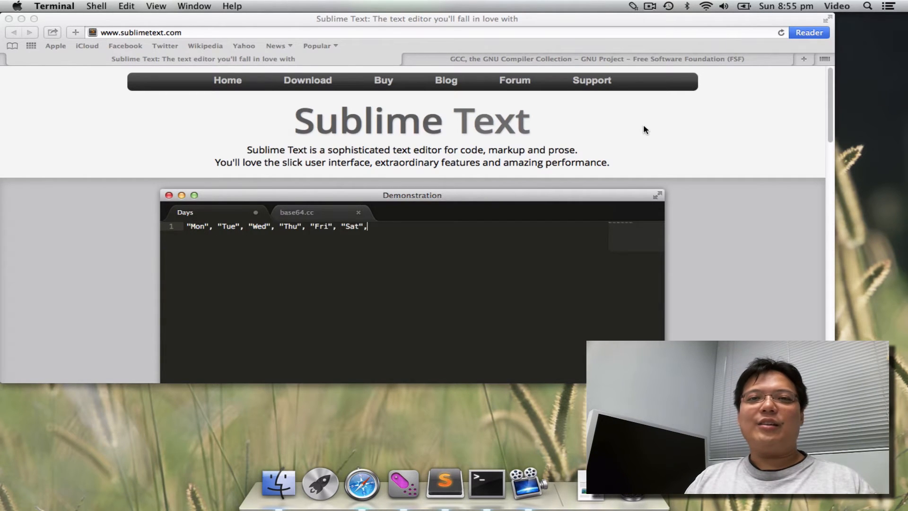
# Step: Browse sublimetext.com in Safari, then switch to the gcc.gnu.org project page tab
pyautogui.write('days[')
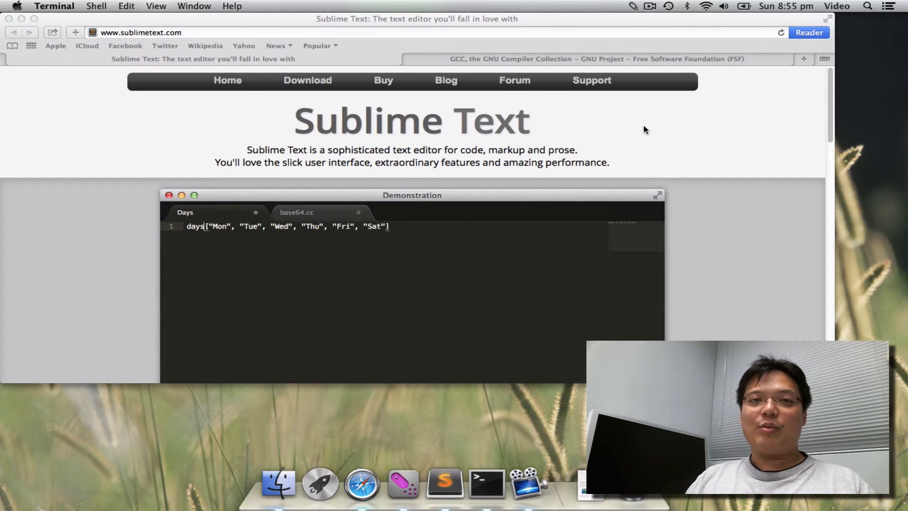
pyautogui.write('=')
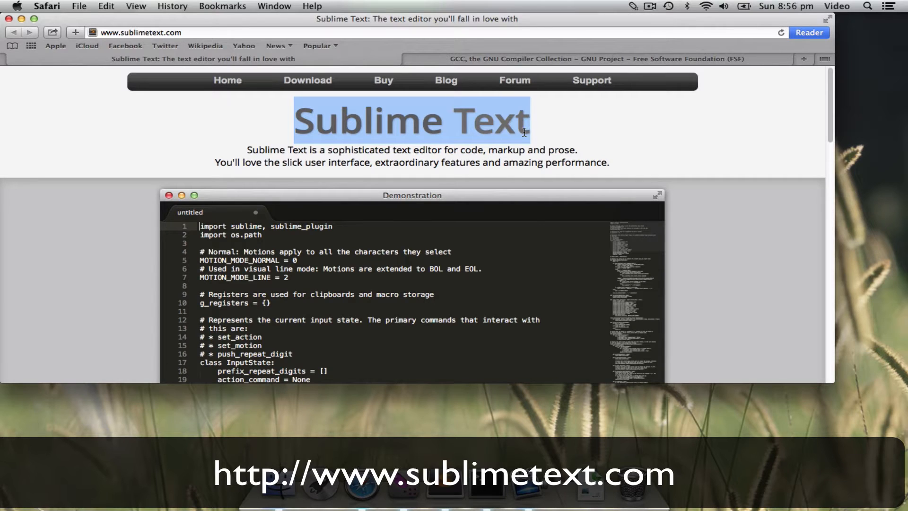
pyautogui.write('sspy')
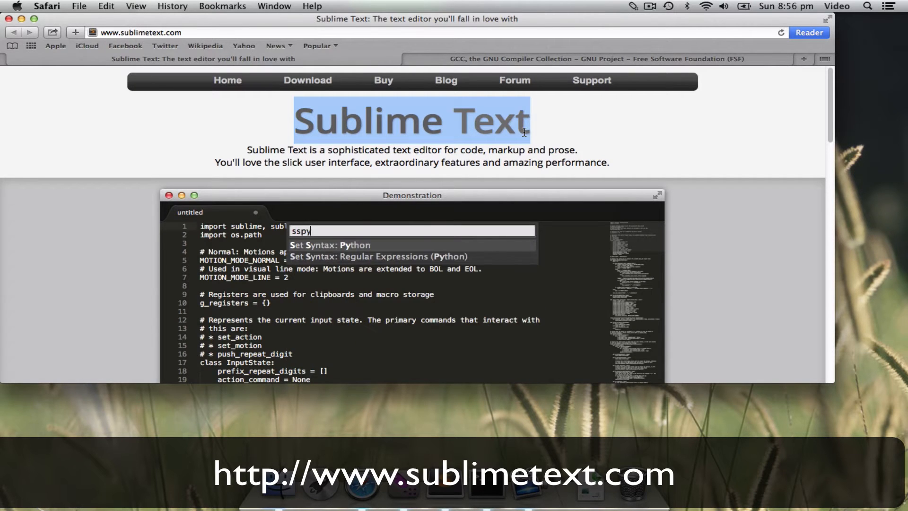
pyautogui.click(579, 59)
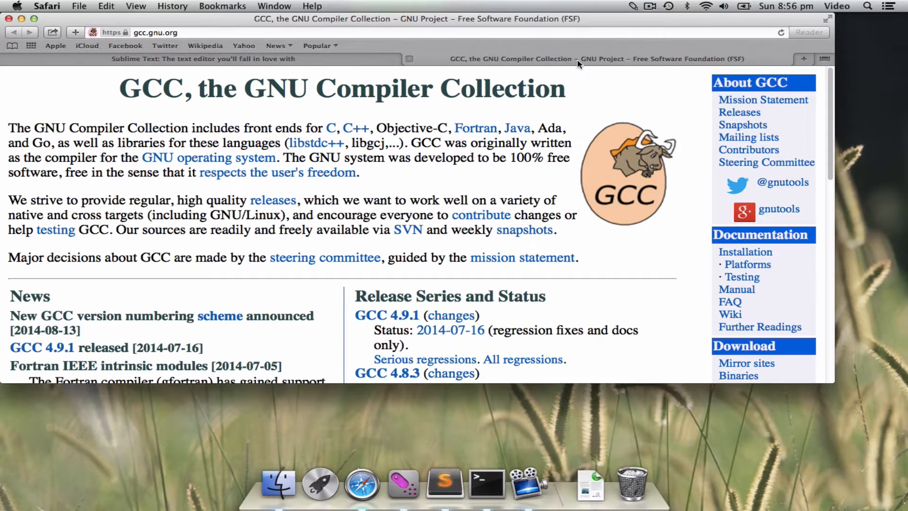
pyautogui.moveTo(486, 52)
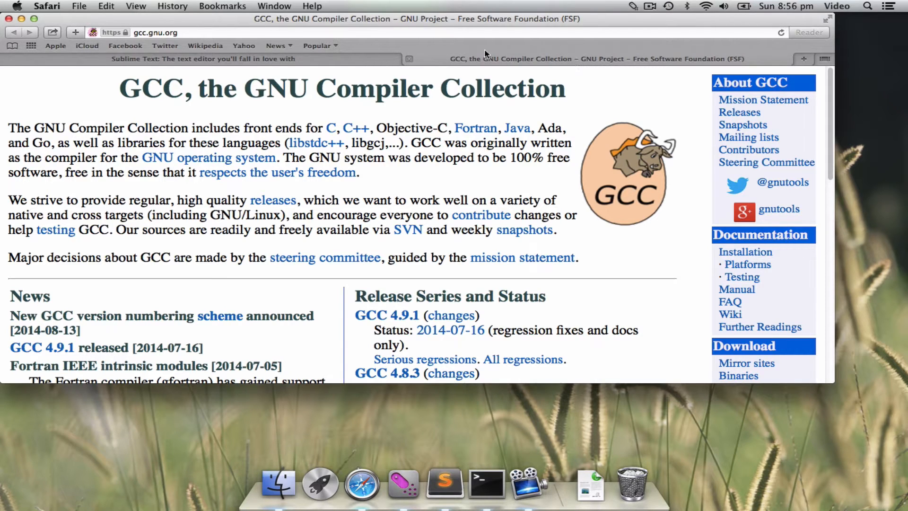
pyautogui.click(202, 59)
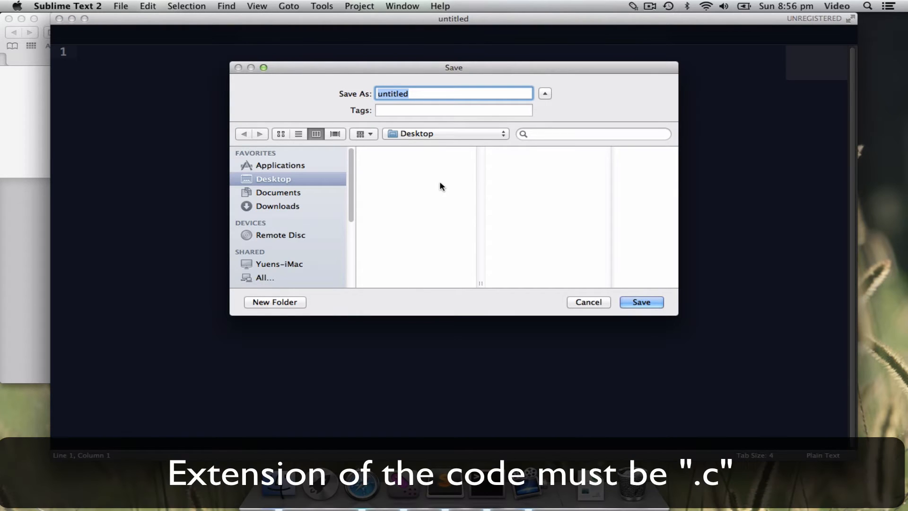
# Step: Save the new Sublime Text file as hello.c on the Desktop
pyautogui.write('hello.')
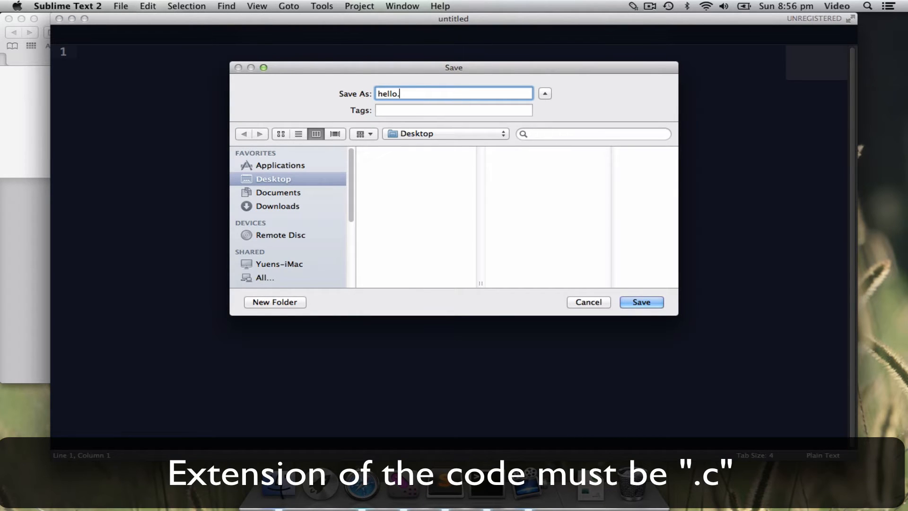
pyautogui.write('c')
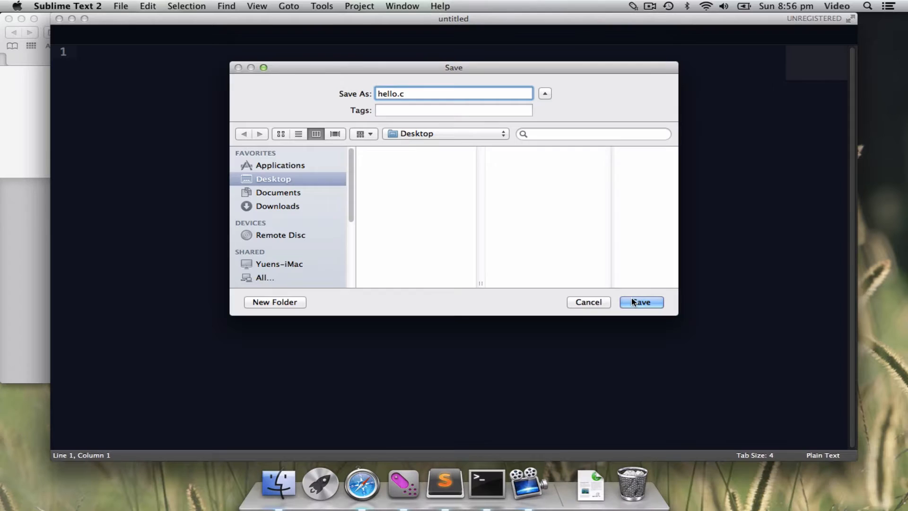
pyautogui.click(641, 301)
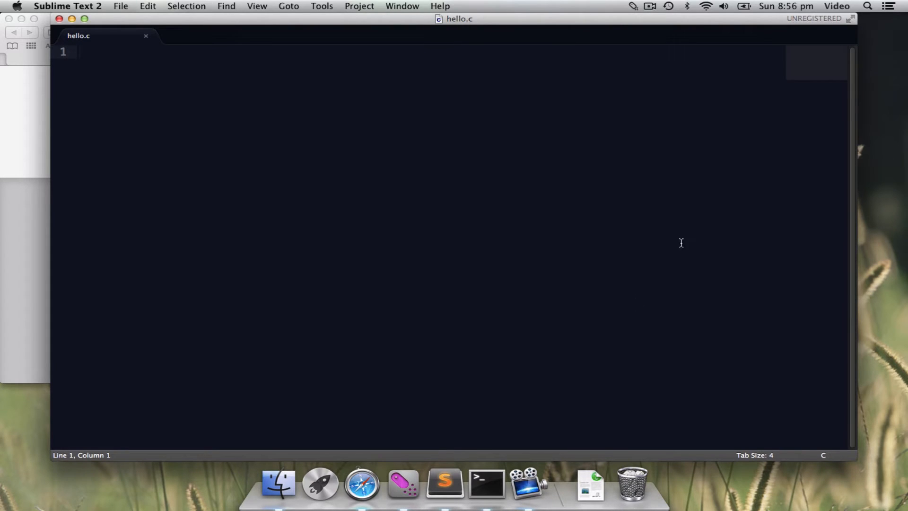
# Step: Write a C program with #include <stdio.h>, main, printf("Hello World!\n") and return 0
pyautogui.write('#include <stdio.h>')
pyautogui.write('int main(void) {')
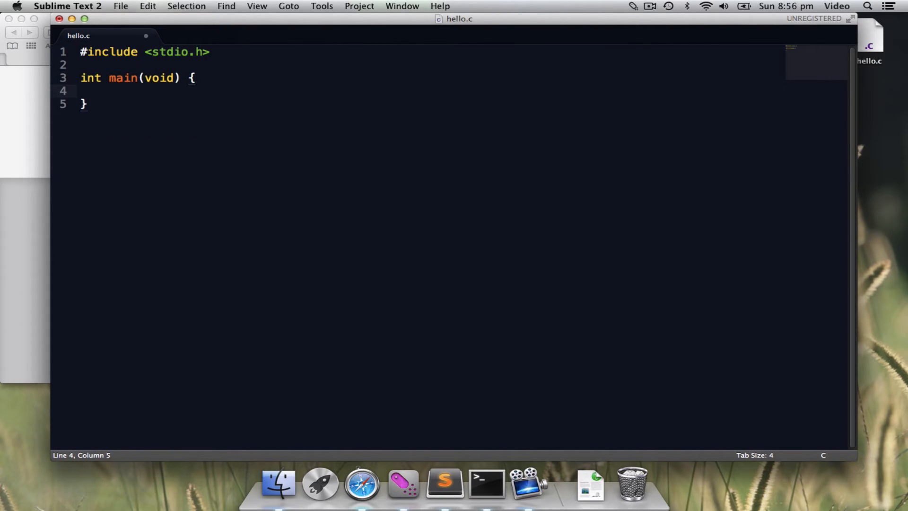
pyautogui.write('printf("")')
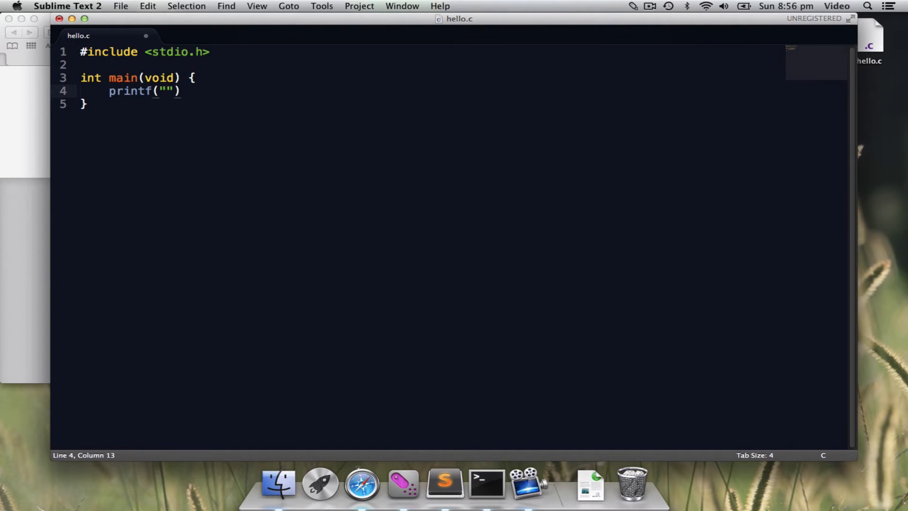
pyautogui.write('Hello World')
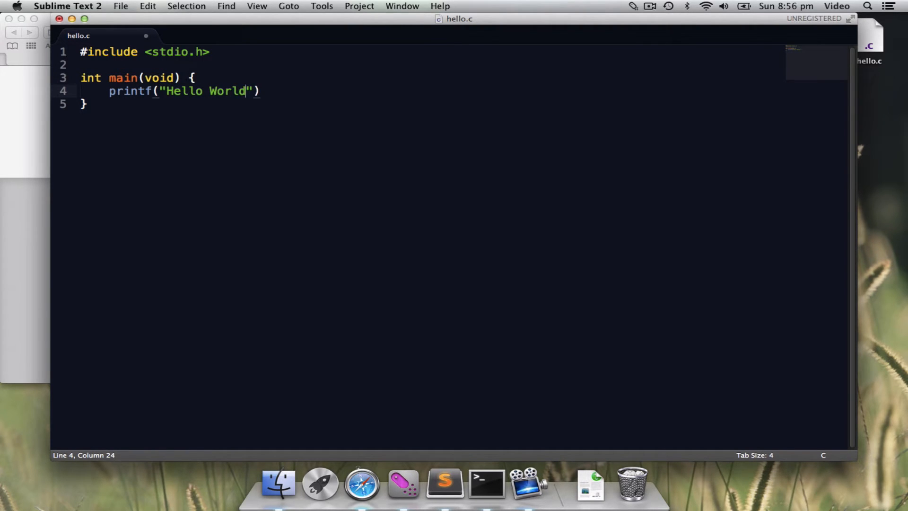
pyautogui.write('!\\n')
pyautogui.write('return 0;')
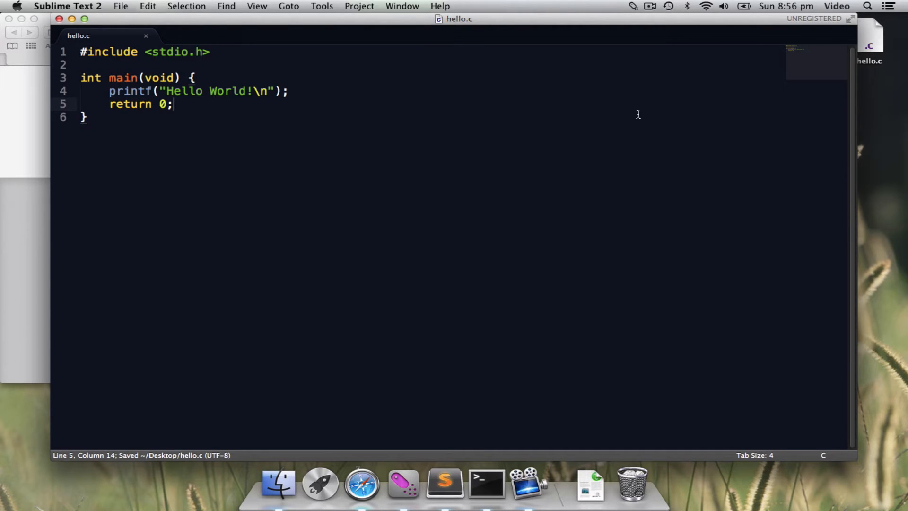
pyautogui.click(876, 43)
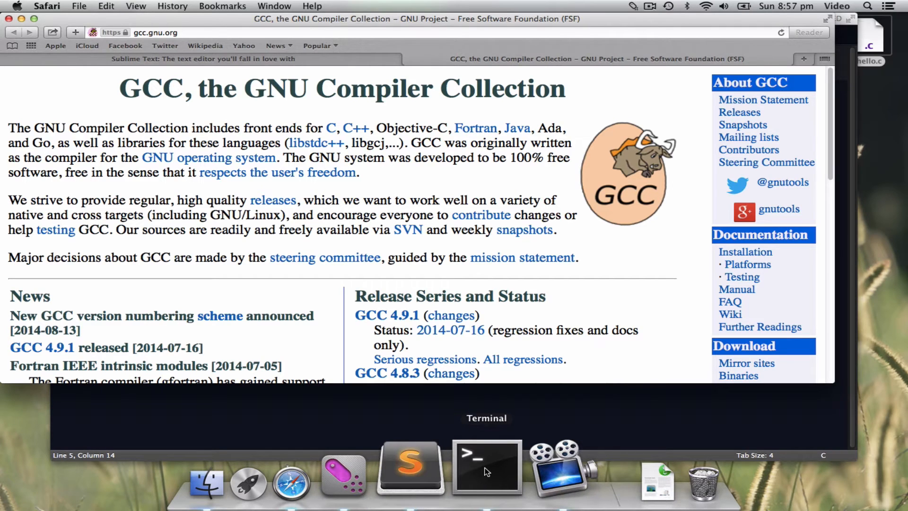
pyautogui.moveTo(653, 106)
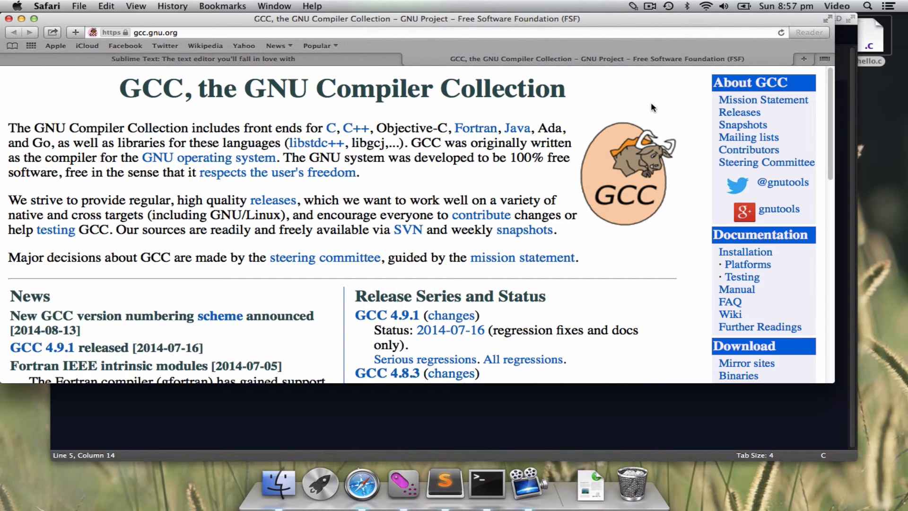
# Step: Launch Terminal via Spotlight by searching 'termina' to get a fresh bash prompt
pyautogui.click(867, 8)
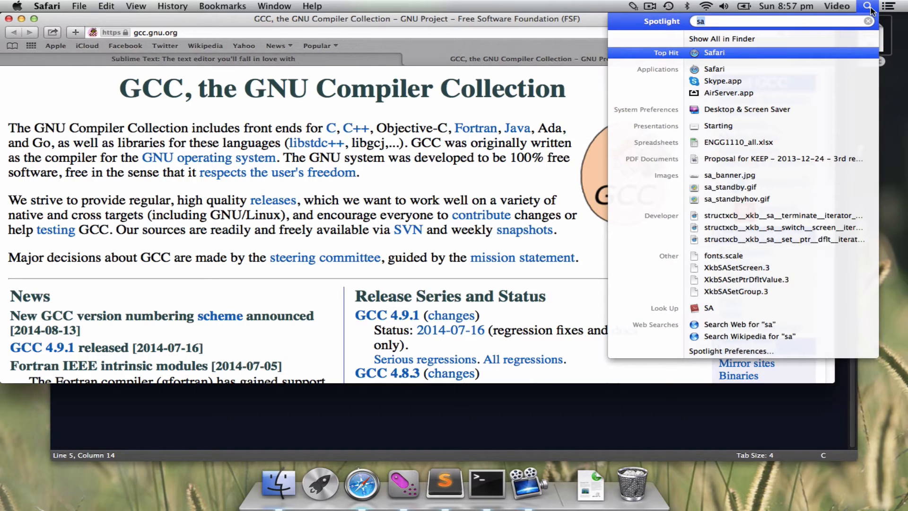
pyautogui.write('termina')
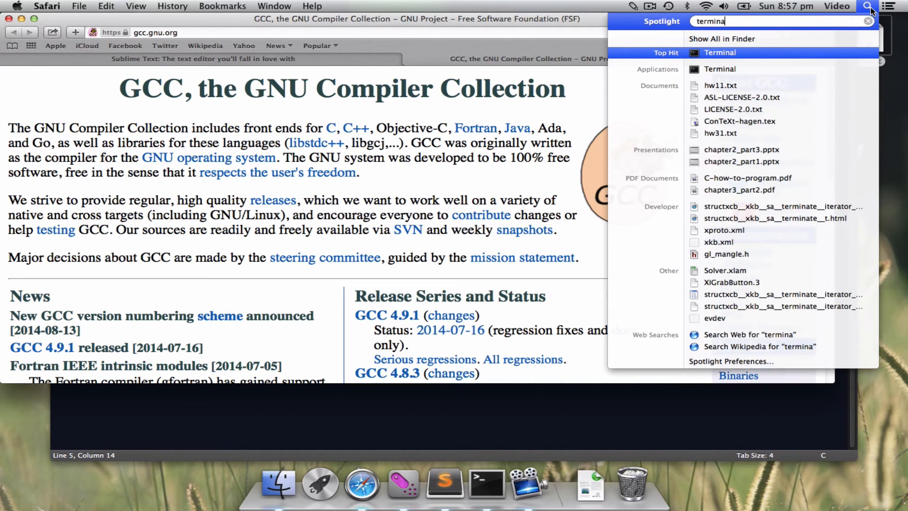
pyautogui.click(720, 53)
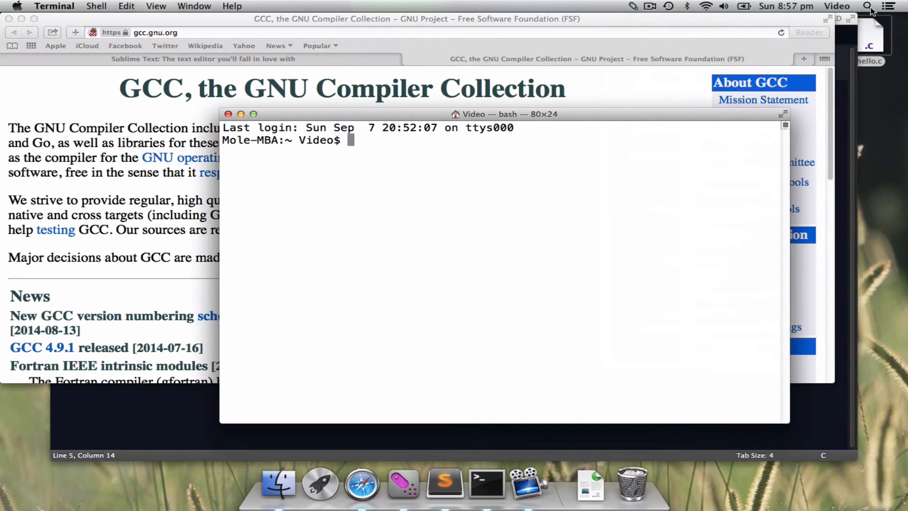
pyautogui.moveTo(623, 147)
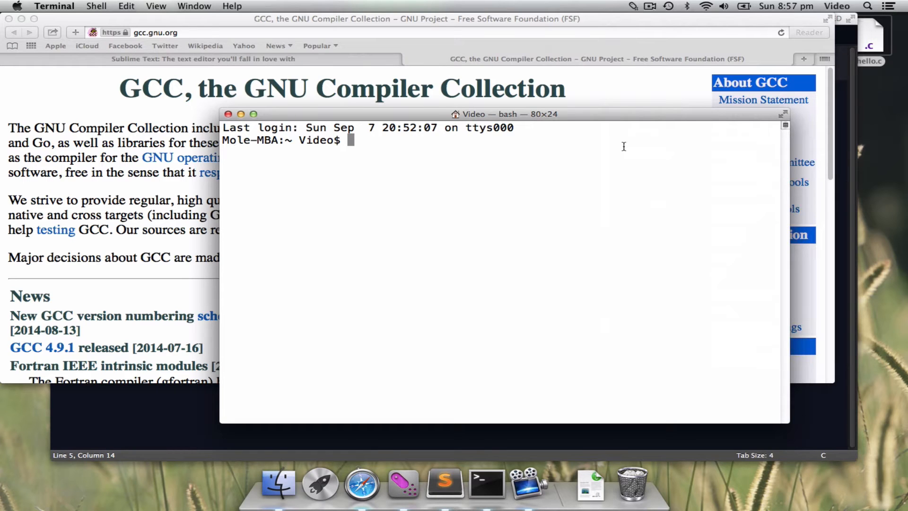
# Step: Change into the Desktop folder and list its contents to confirm hello.c is there
pyautogui.write('cd')
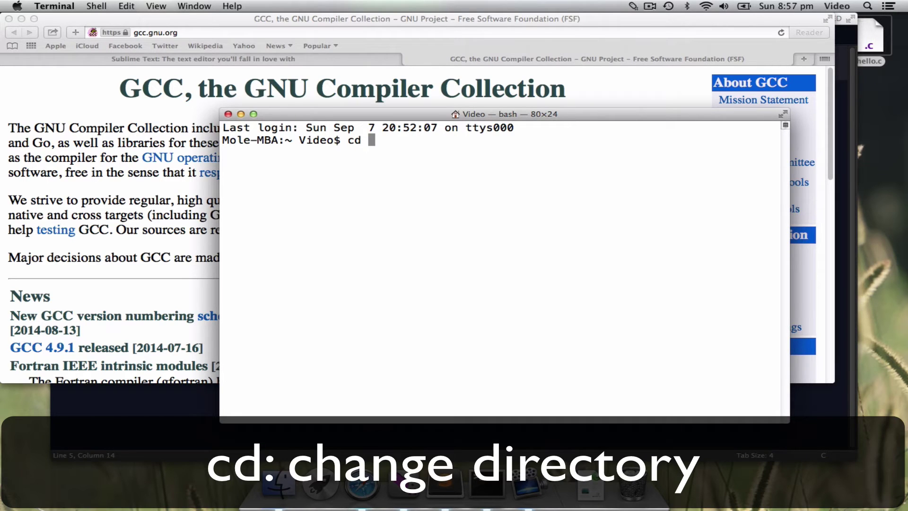
pyautogui.write('Desktop')
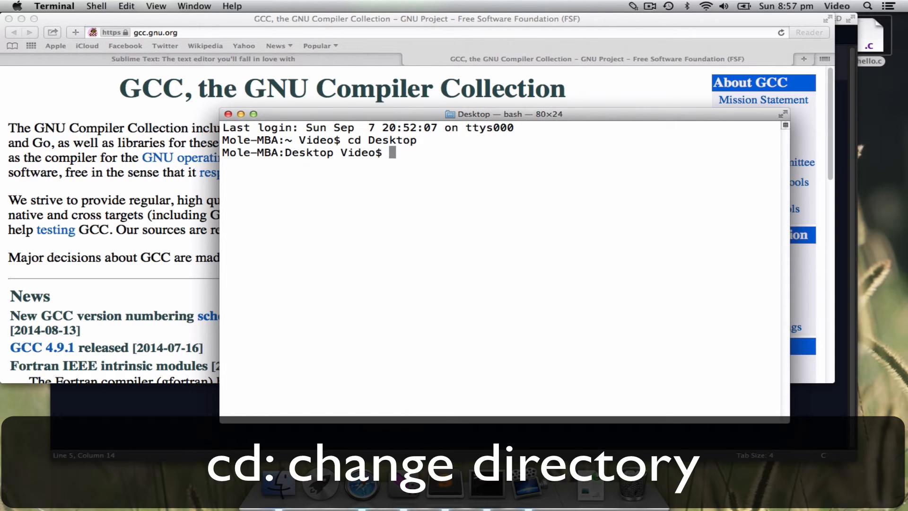
pyautogui.write('ls')
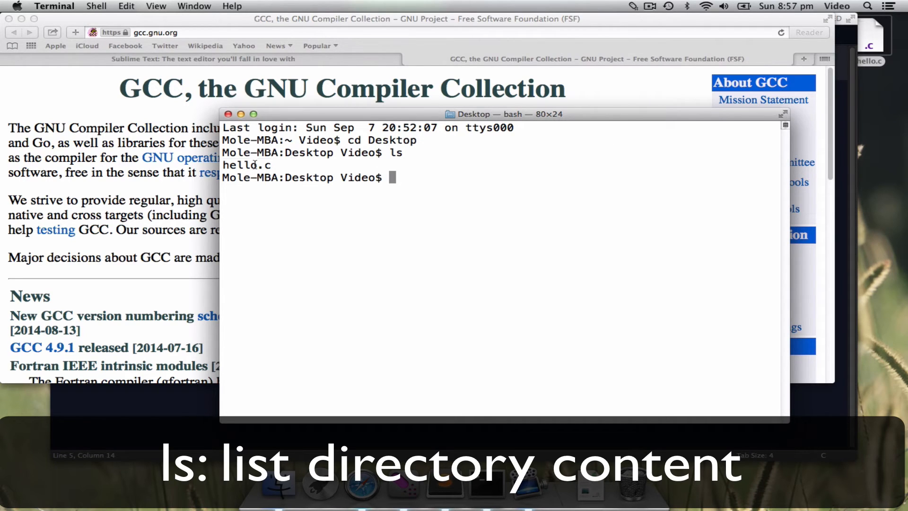
pyautogui.doubleClick(246, 164)
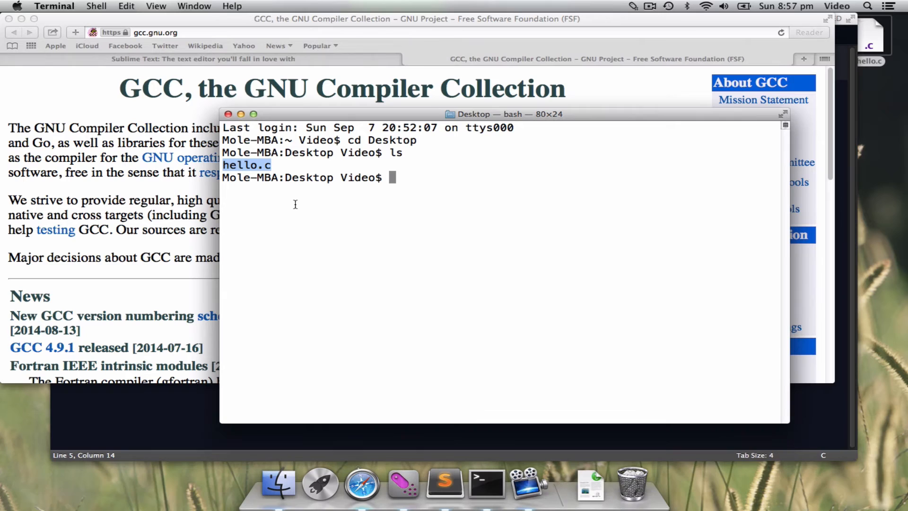
# Step: Compile with gcc -o hello hello.c and run the resulting ./hello program
pyautogui.write('g')
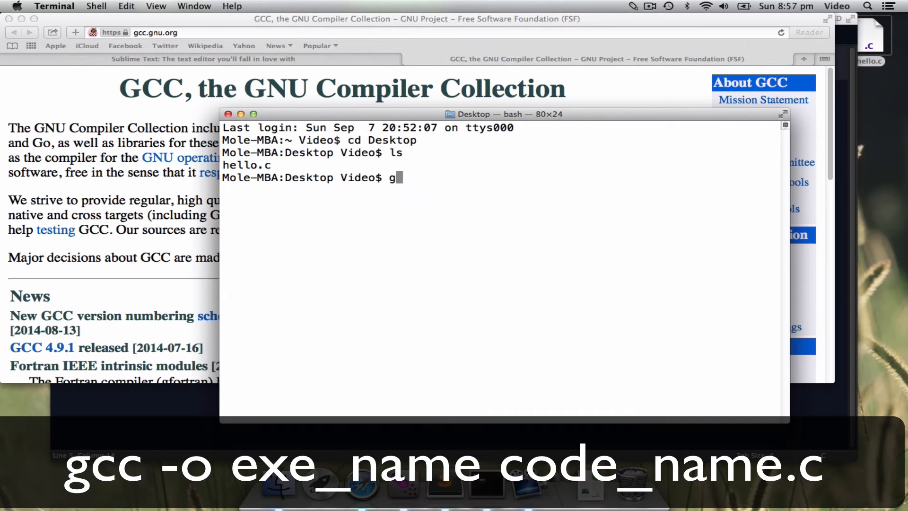
pyautogui.write('cc -o eh')
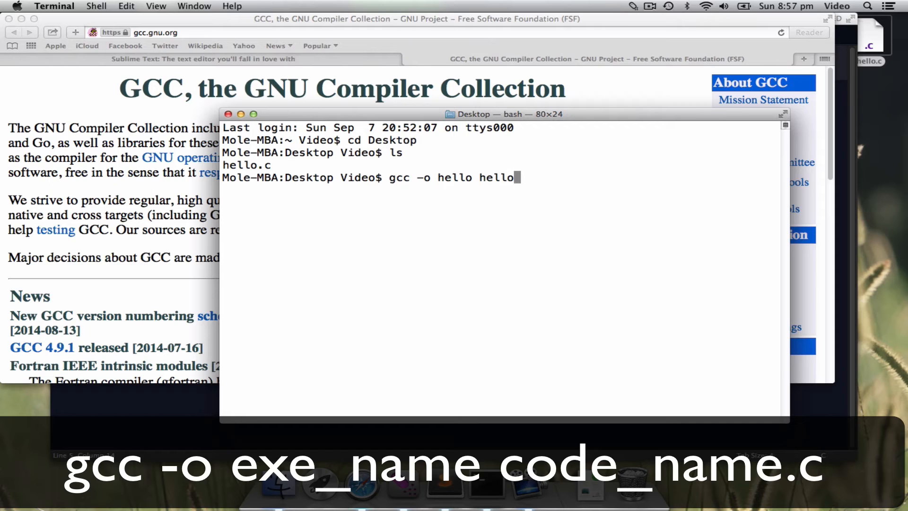
pyautogui.write('.c')
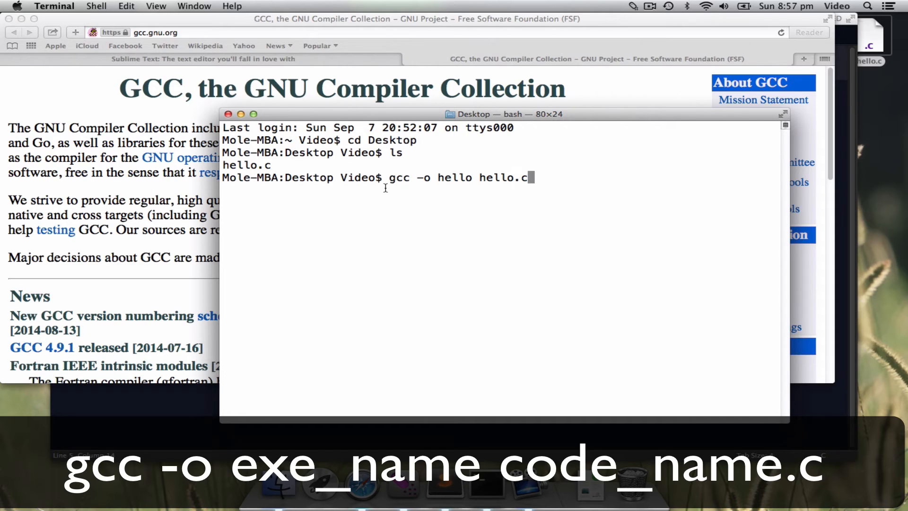
pyautogui.doubleClick(454, 178)
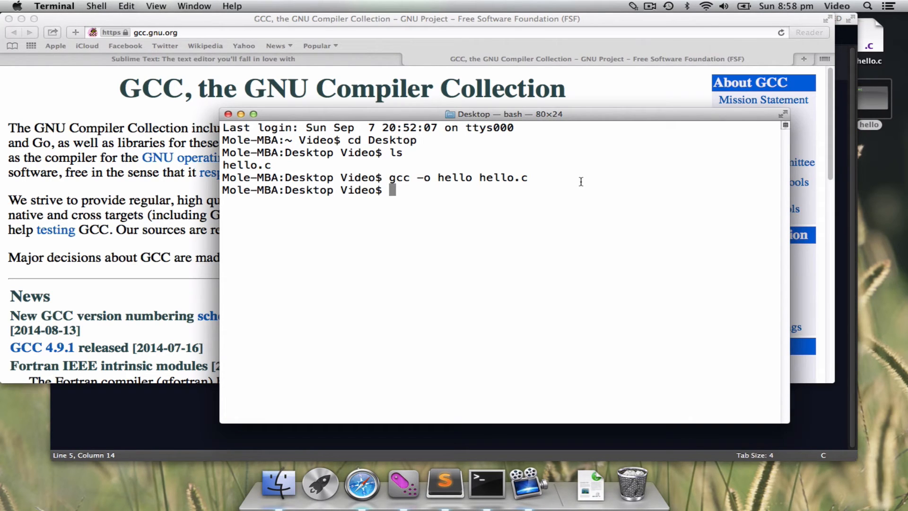
pyautogui.write('./hel')
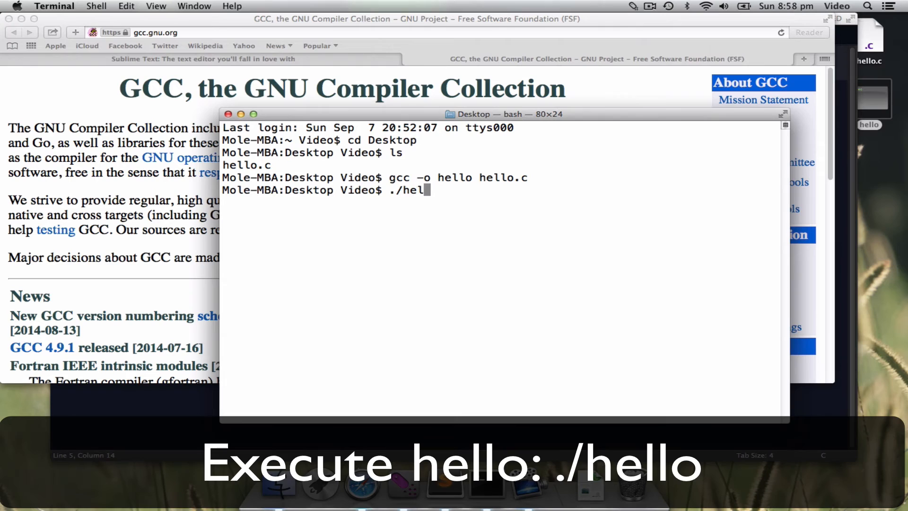
pyautogui.write('lo')
pyautogui.write('printf("')
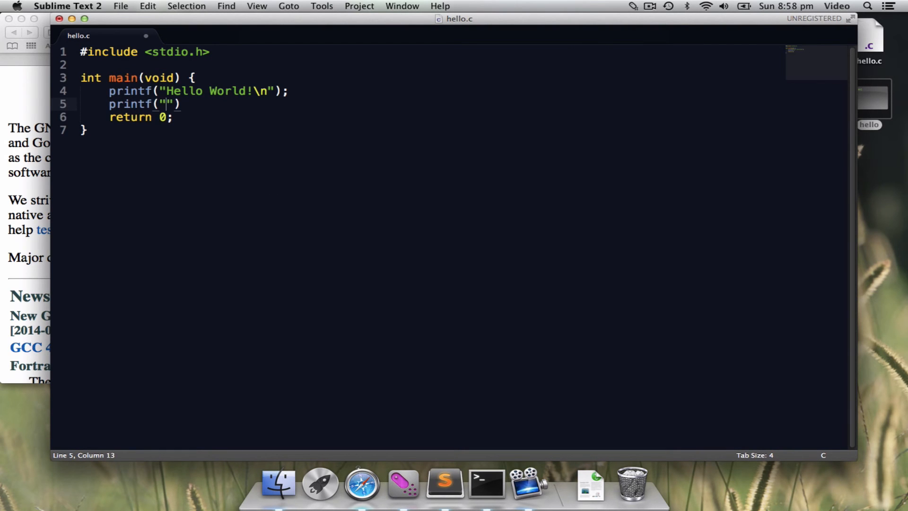
# Step: Add a printf("Hello Again\n") line to hello.c, save via File > Save, and return to Terminal
pyautogui.write('Hello Agi')
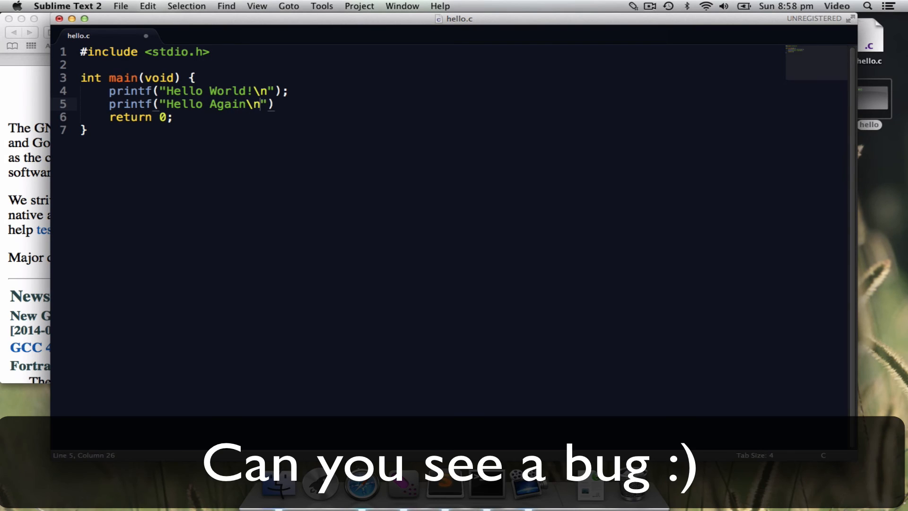
pyautogui.click(121, 6)
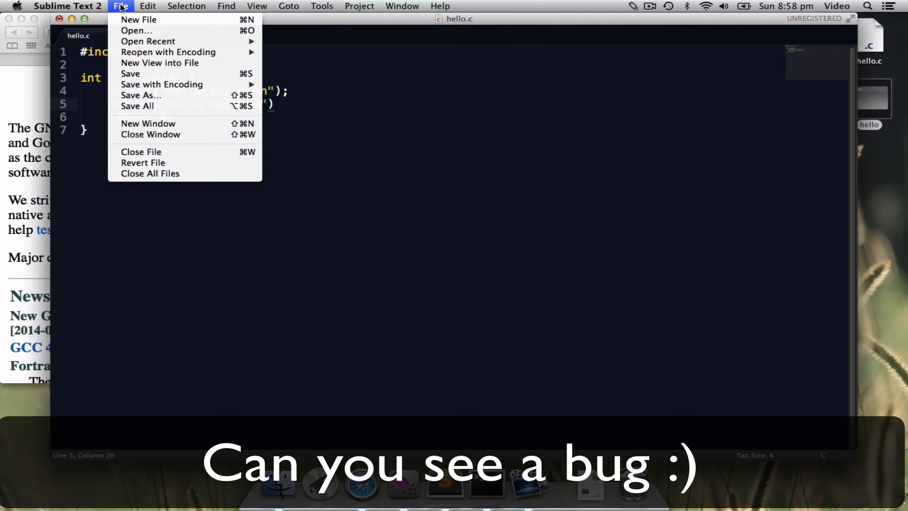
pyautogui.click(131, 74)
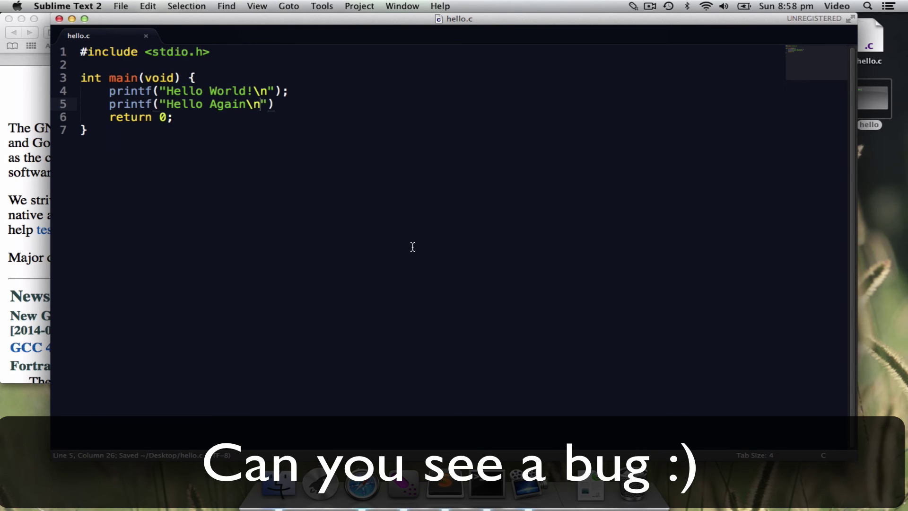
pyautogui.click(485, 467)
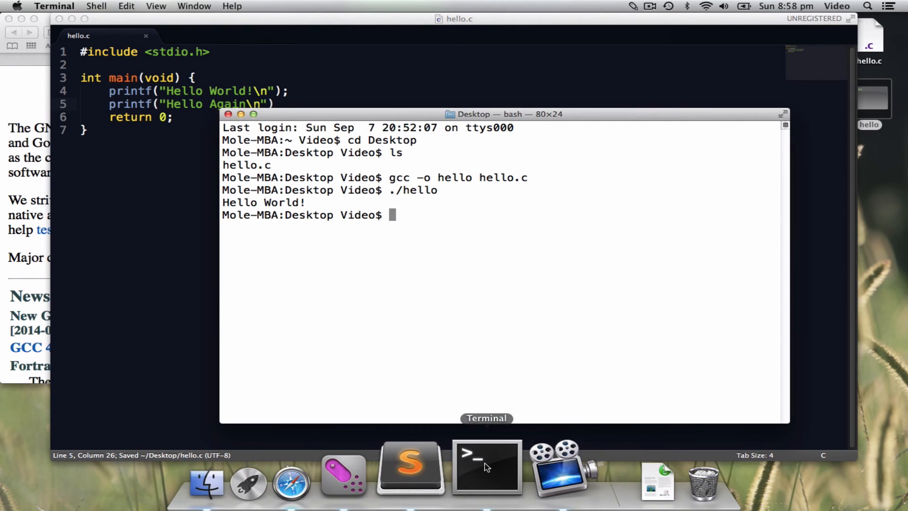
# Step: Recompile with gcc -o hello hello.c and review the missing-semicolon error it reports
pyautogui.write('gcc -o hello hello.c')
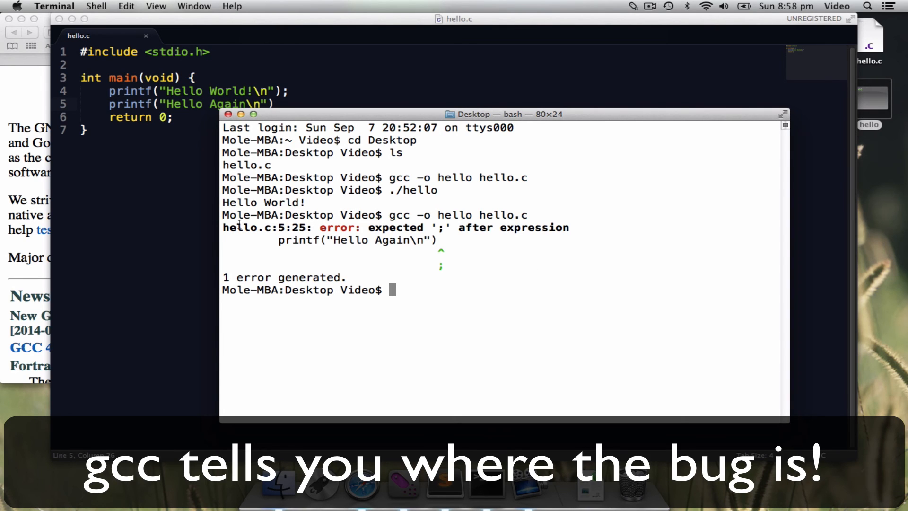
pyautogui.moveTo(237, 227); pyautogui.dragTo(530, 272)
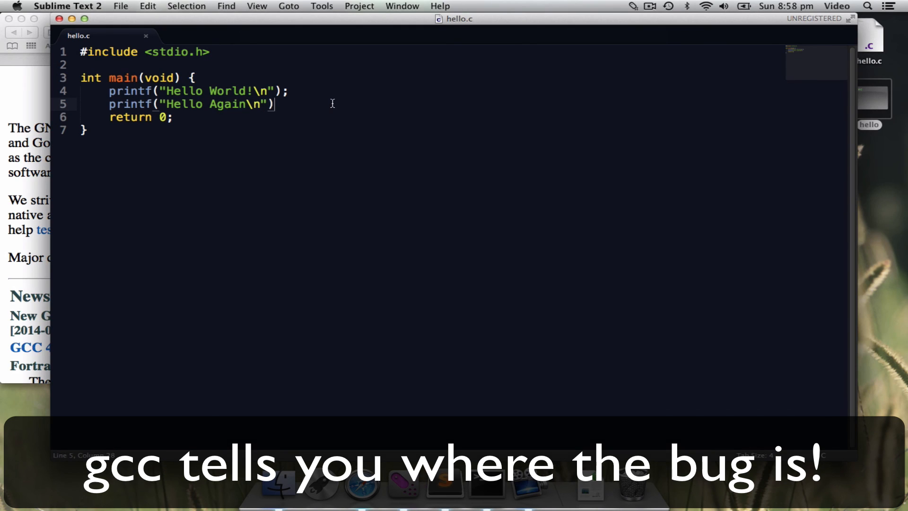
# Step: Add the missing ';' on line 5, save hello.c with Cmd+S, and run ./hello in Terminal
pyautogui.write(';')
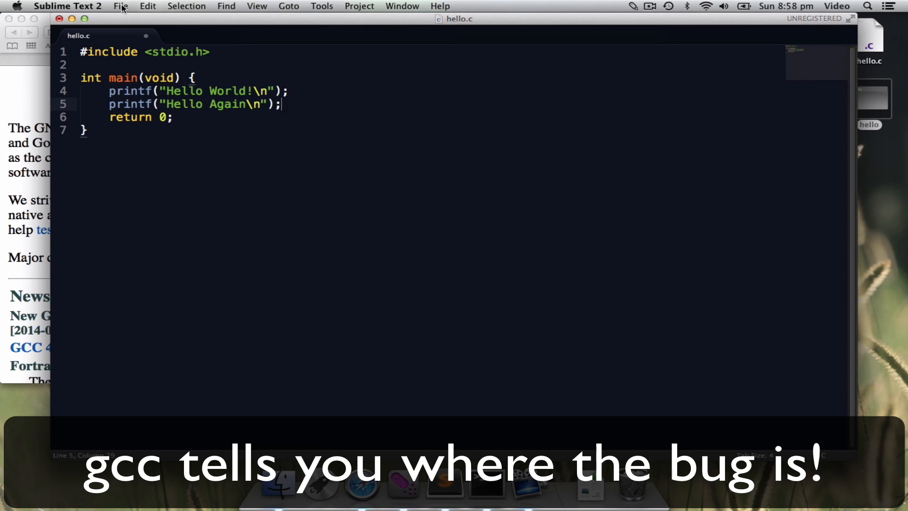
pyautogui.press('cmd+s')
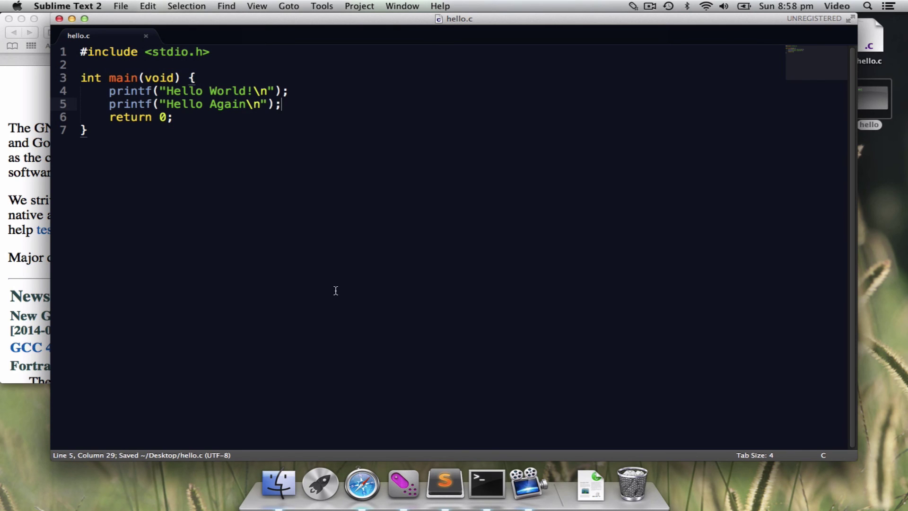
pyautogui.click(485, 487)
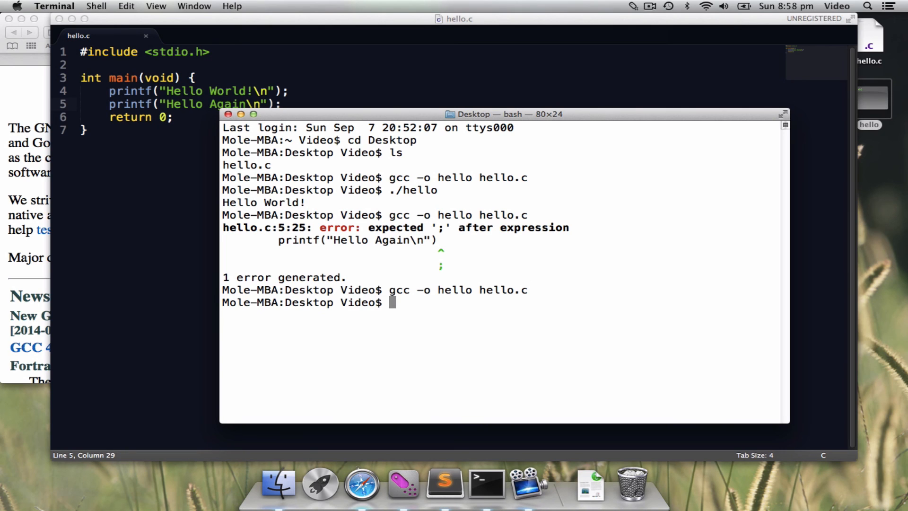
pyautogui.write('./hello')
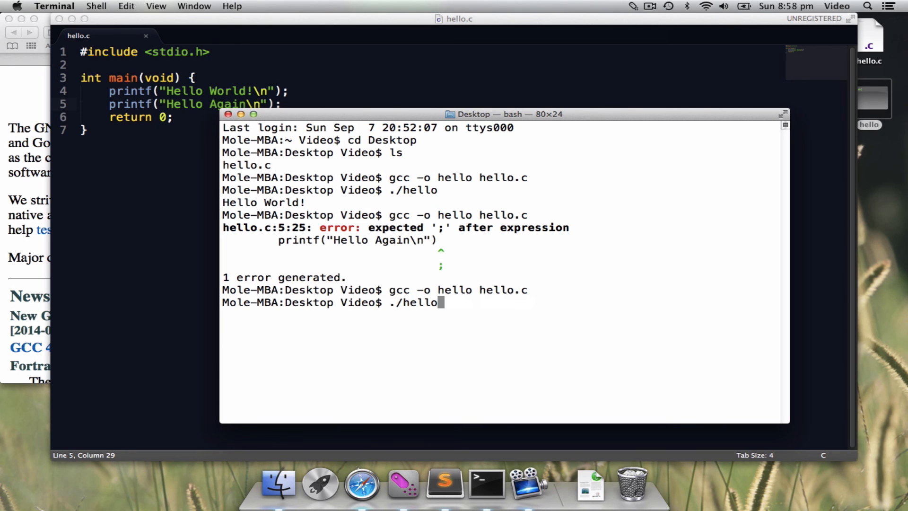